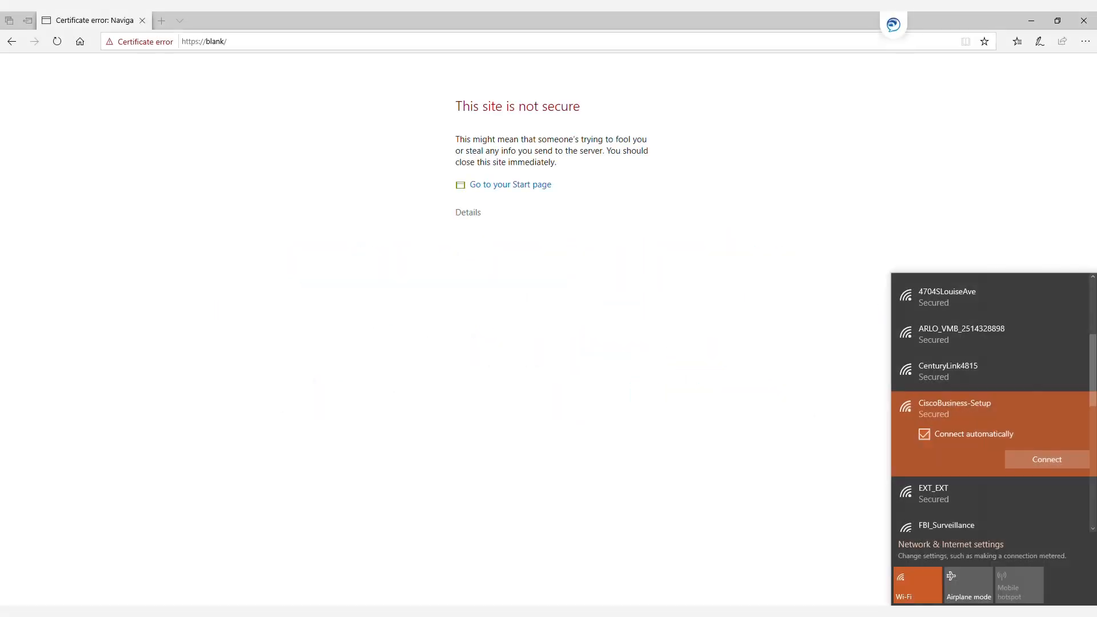
Step: Connect to the CiscoBusiness-Setup Wi-Fi with its security key and answer the discoverability prompt
click(1046, 459)
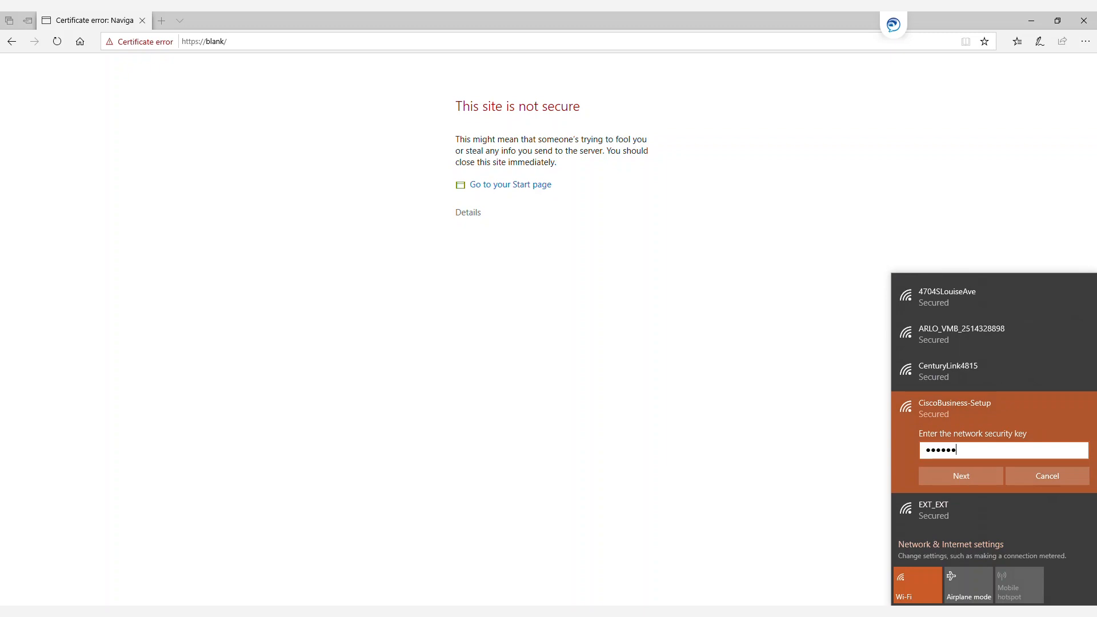
click(958, 476)
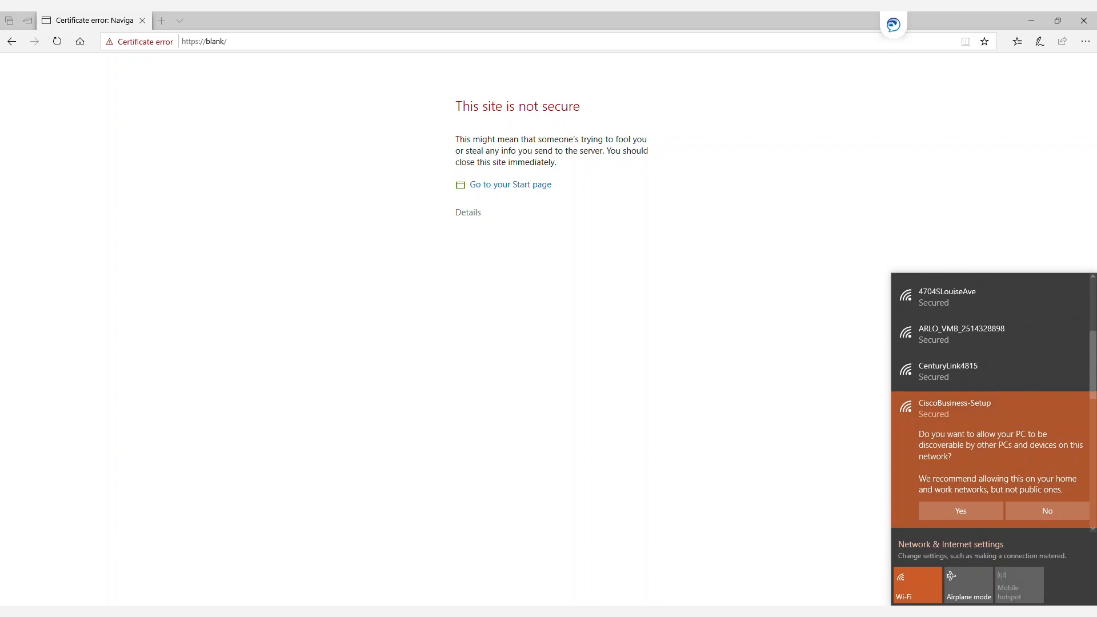
click(161, 19)
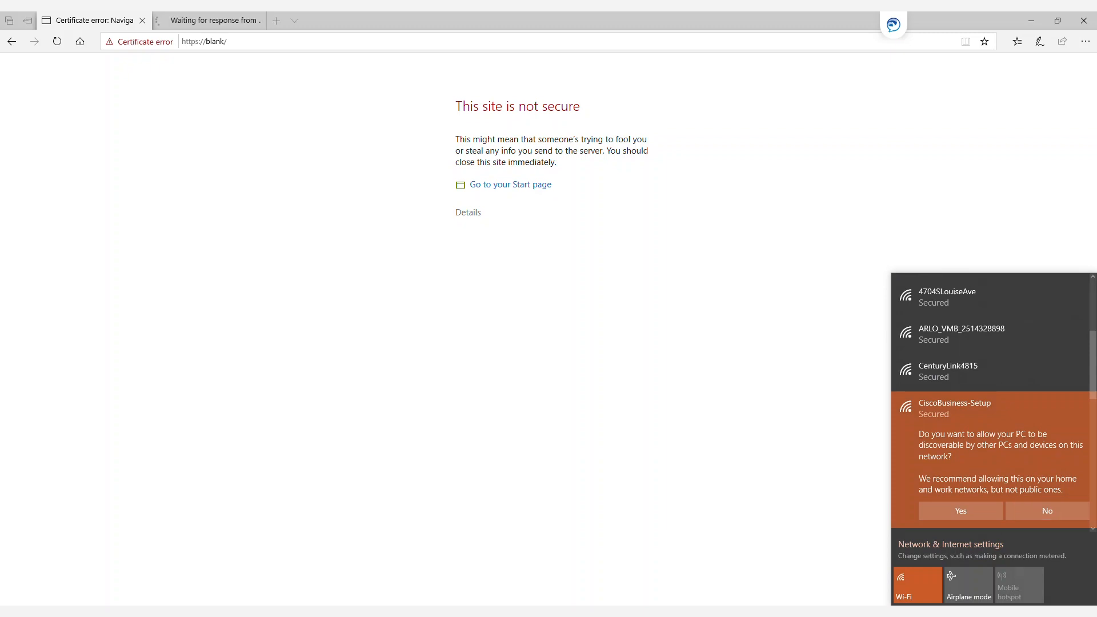
click(958, 510)
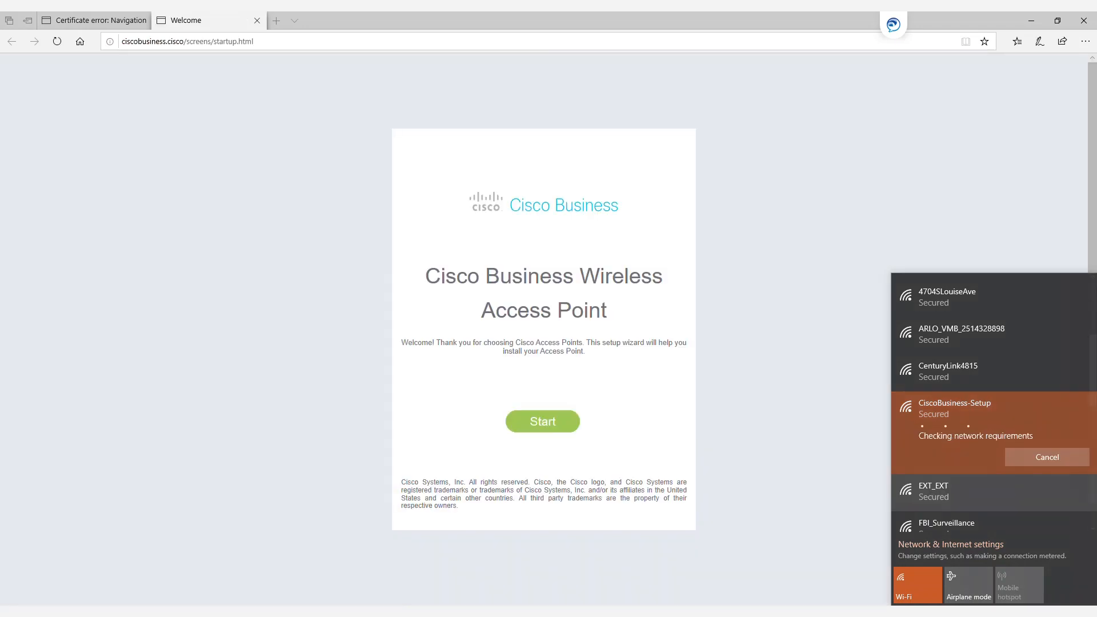
Step: Start the wizard and create the admin account 'admin', dismissing the 'cisco not allowed' warning
click(541, 421)
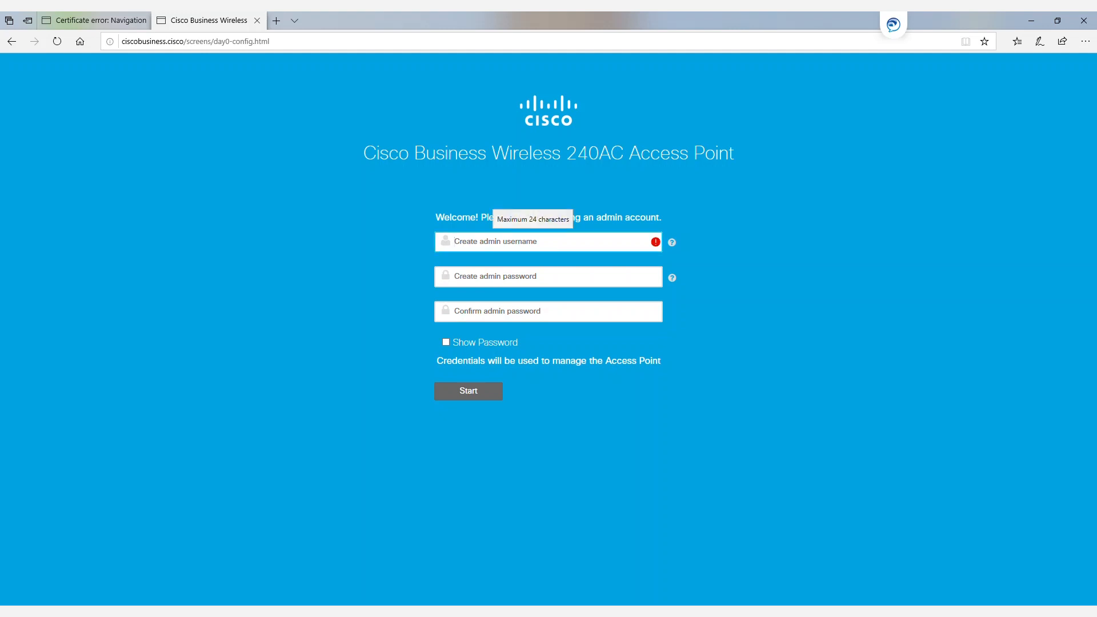
text(c)
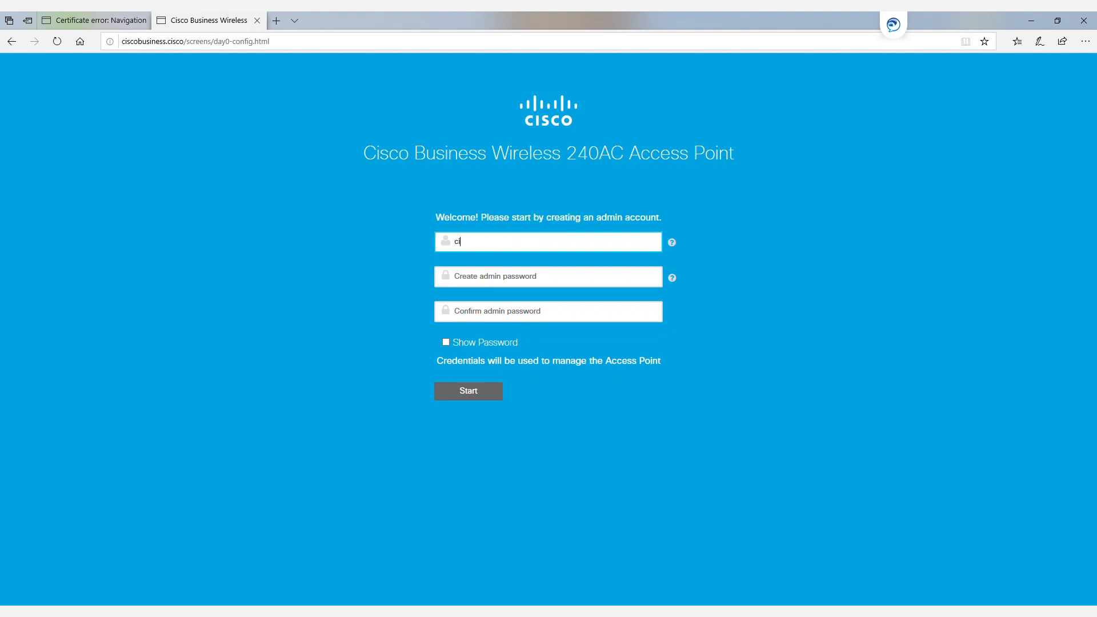
click(467, 390)
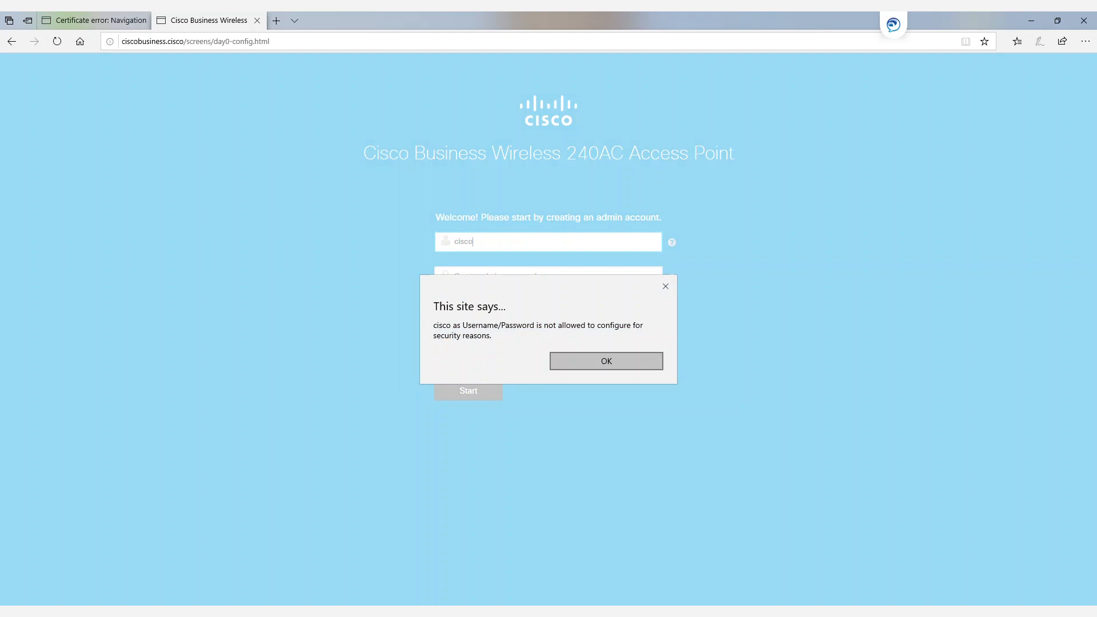
click(606, 360)
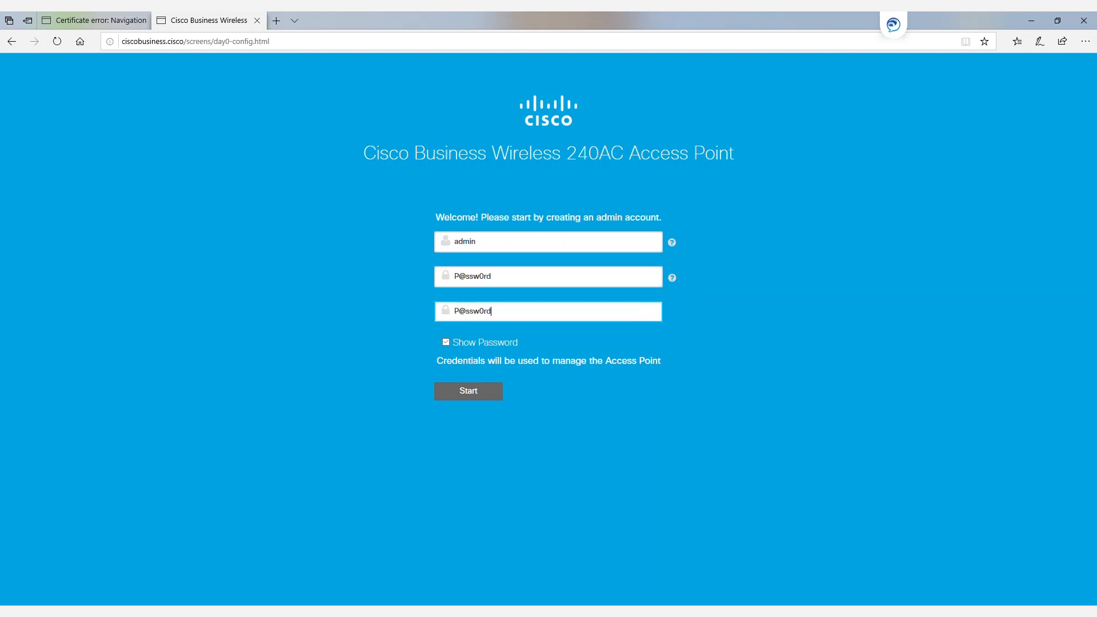
click(469, 391)
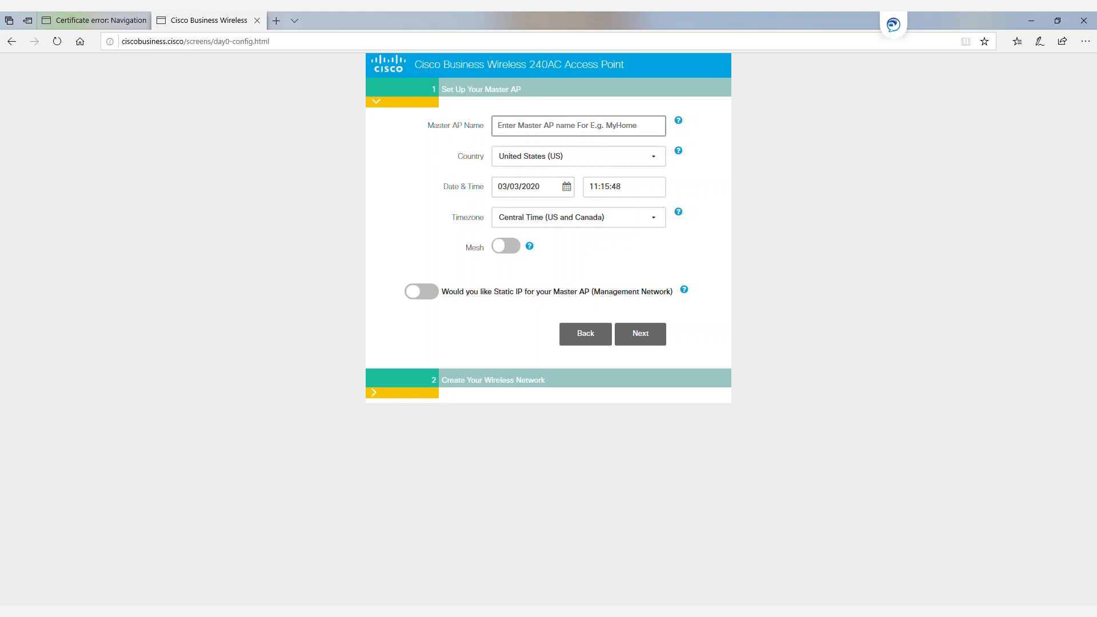
Step: Name the Master AP 'CBWMaster', enable mesh, and continue to the wireless network step
click(579, 125)
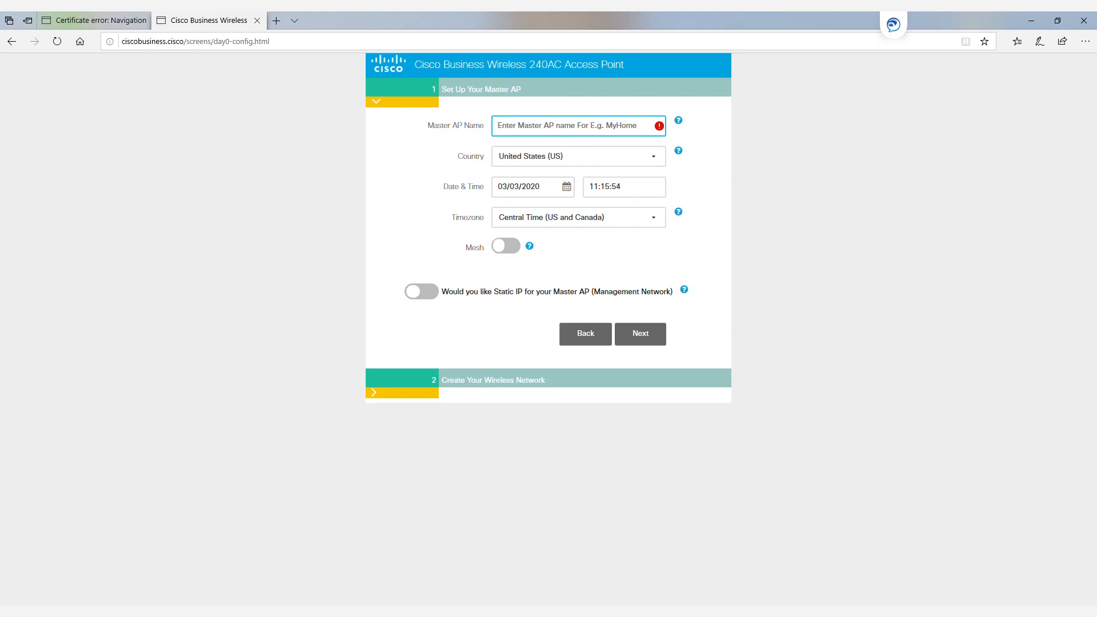
text(CBW)
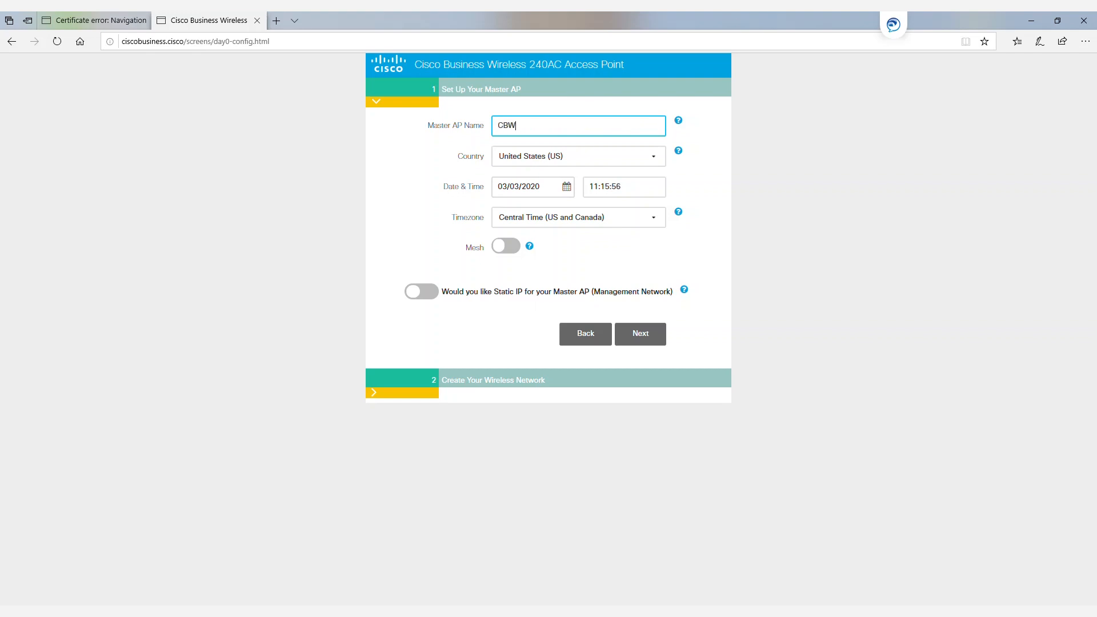
text(Master)
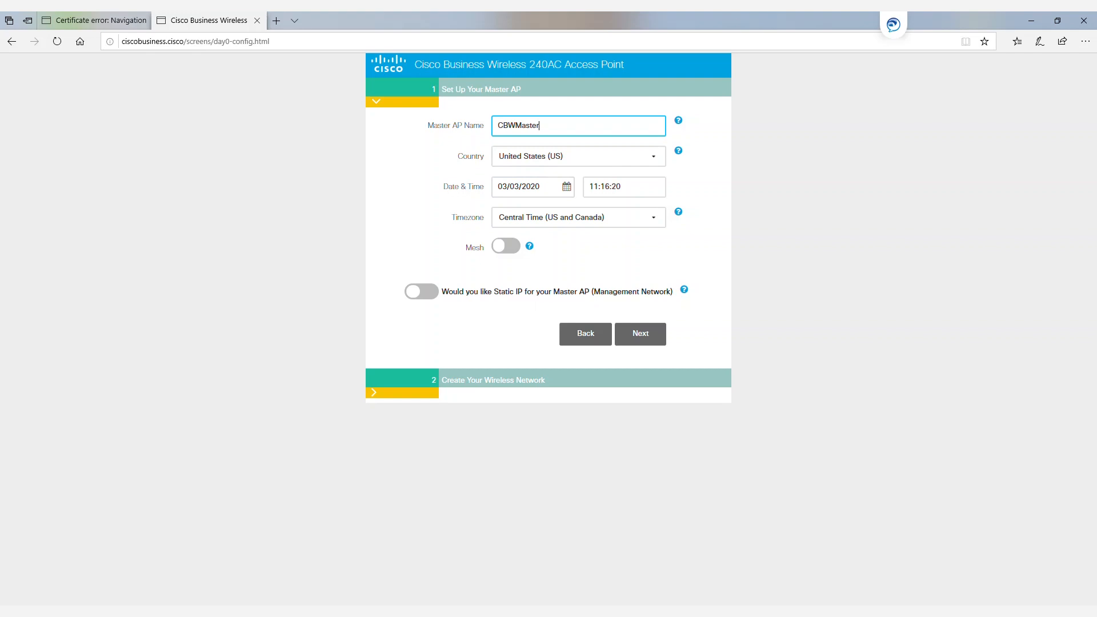
click(505, 245)
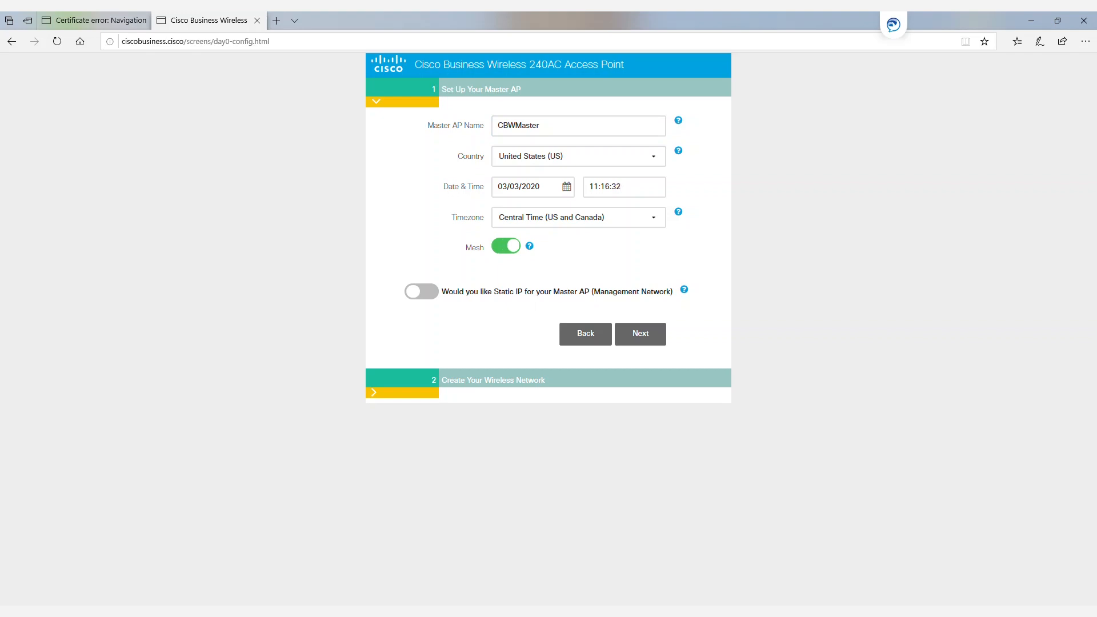
click(639, 332)
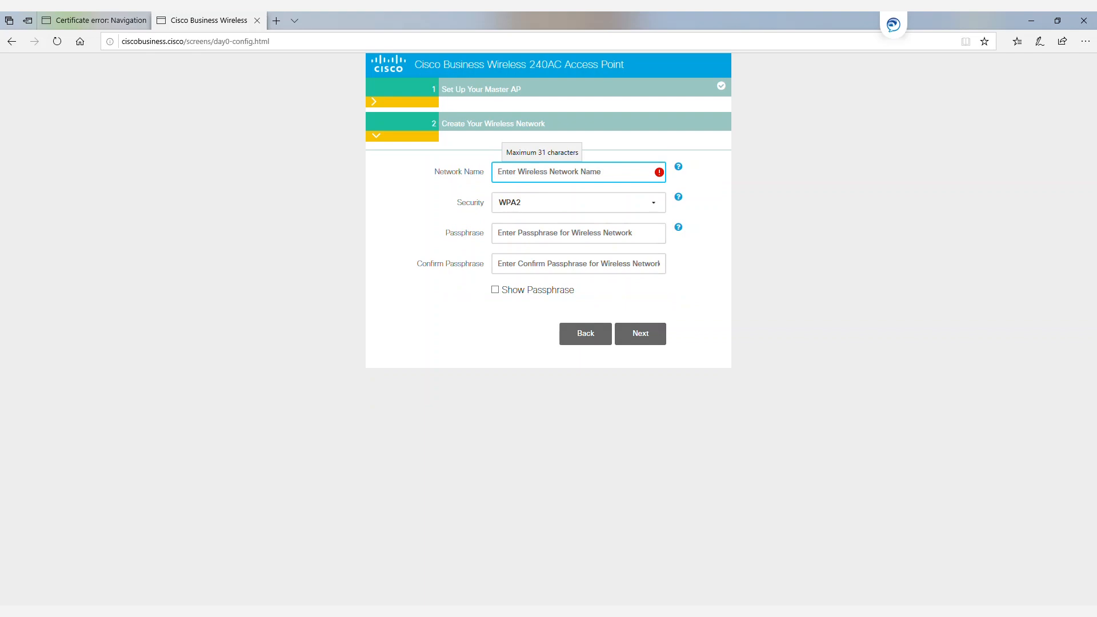
Step: Define the WPA2 network 'CBWWlan' with its passphrase and continue to the summary
text(CBWWi)
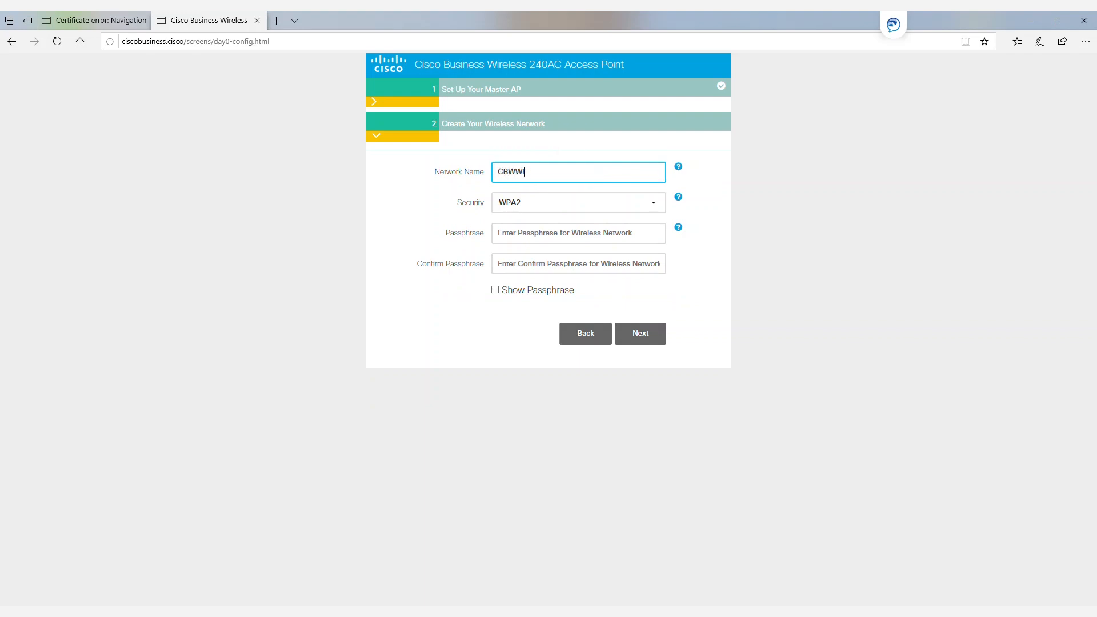
text(lan)
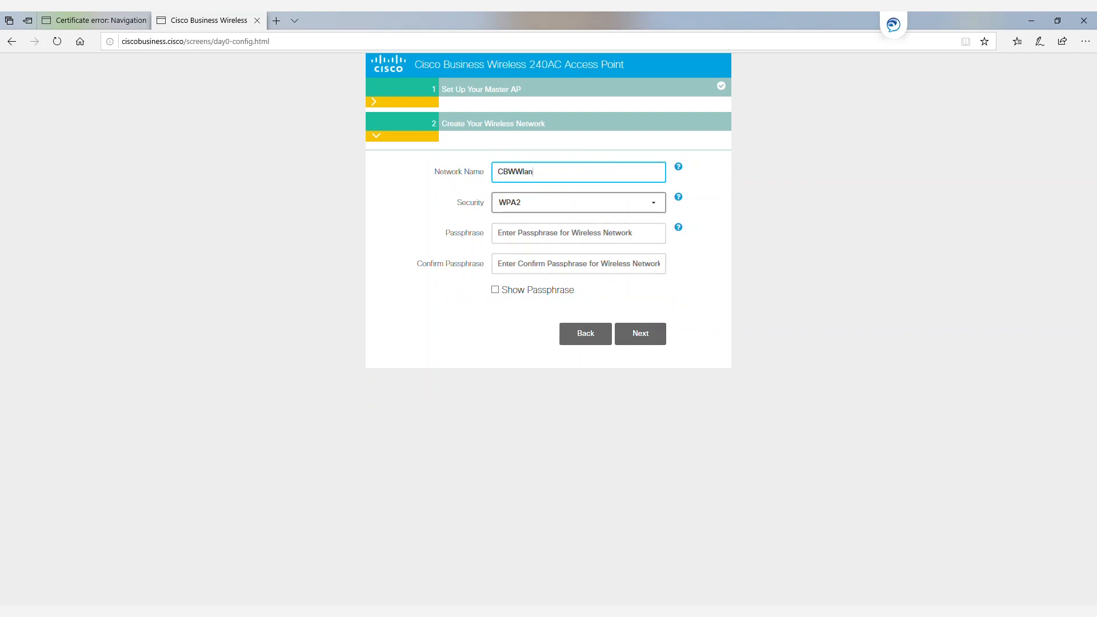
text(password)
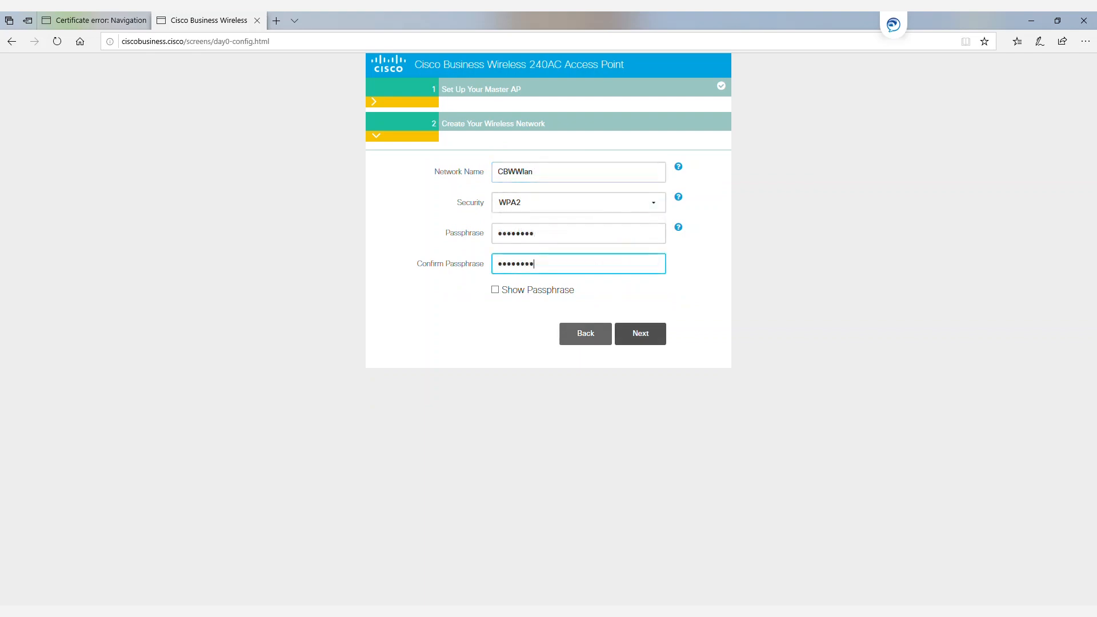
click(638, 333)
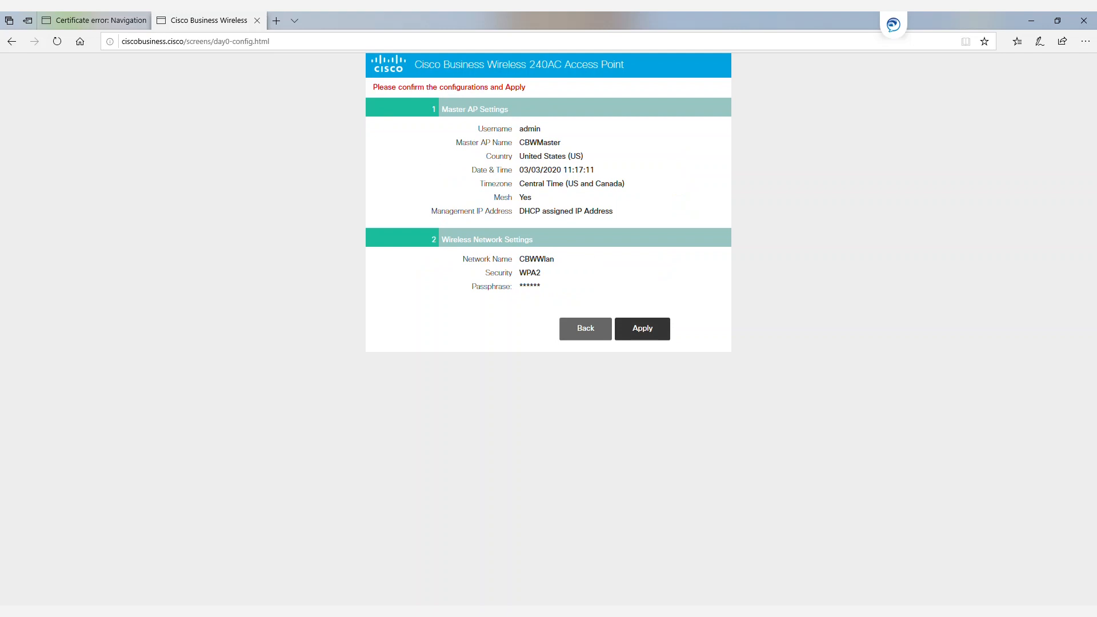
Step: Apply the configuration and accept the reboot so it starts saving
click(641, 328)
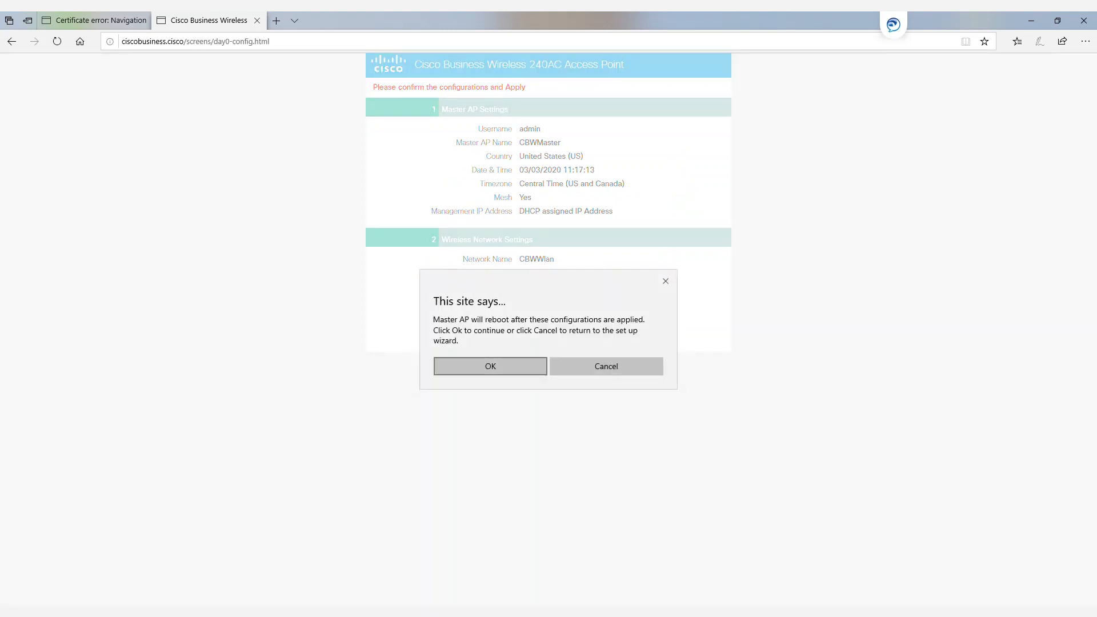
click(489, 365)
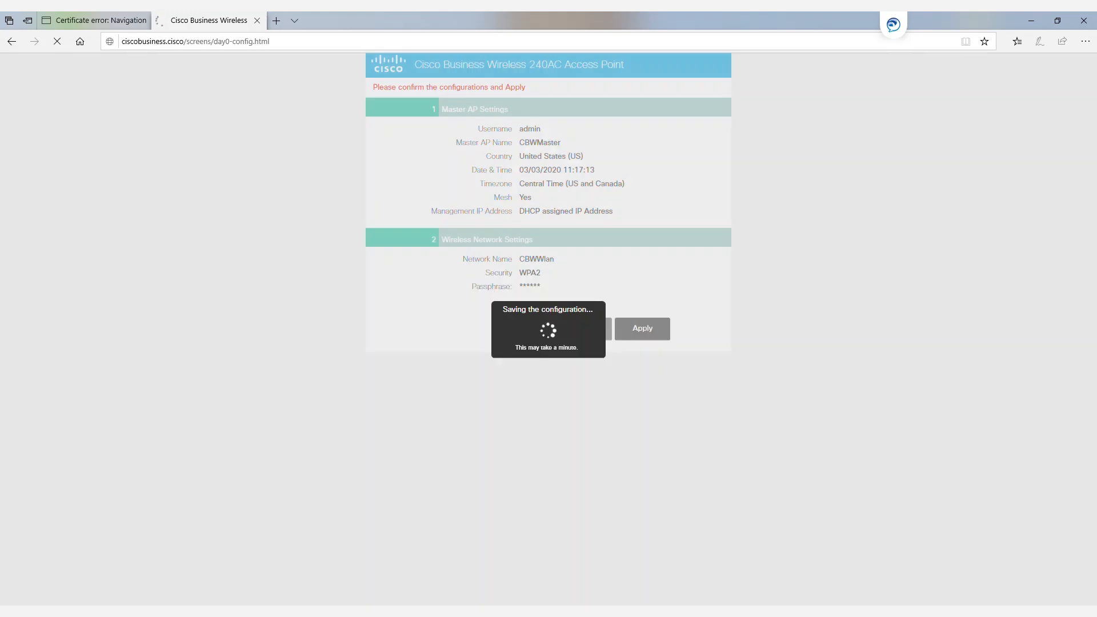